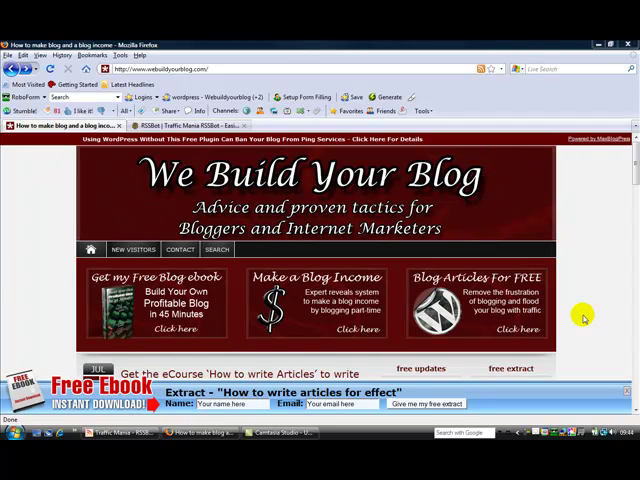
pyautogui.moveTo(352, 258)
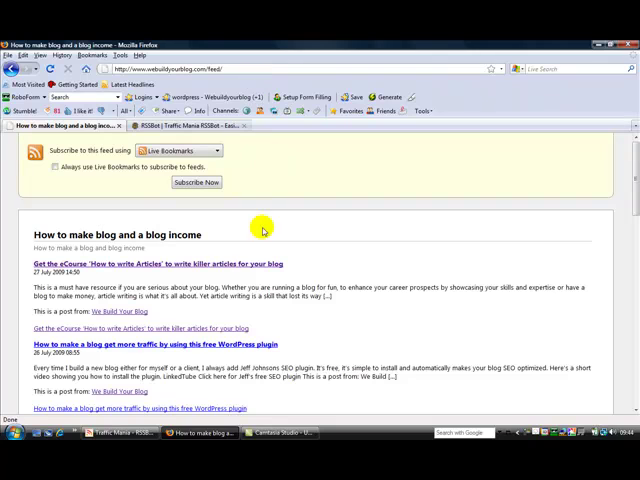
pyautogui.moveTo(350, 227)
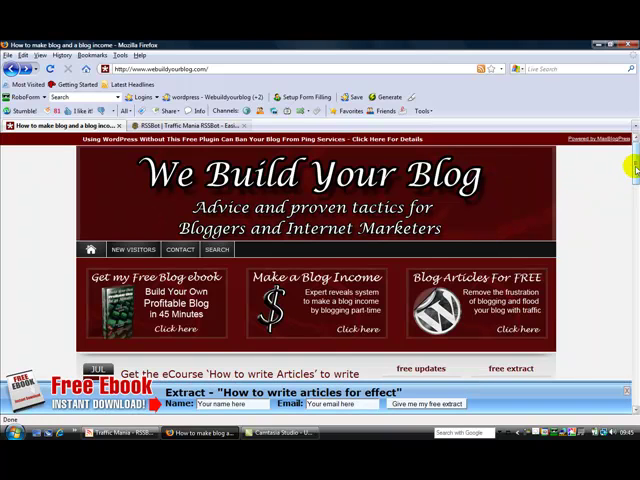
# - Open the blog's 'search engine optimization advice' category archive in Firefox
pyautogui.scroll(-3)
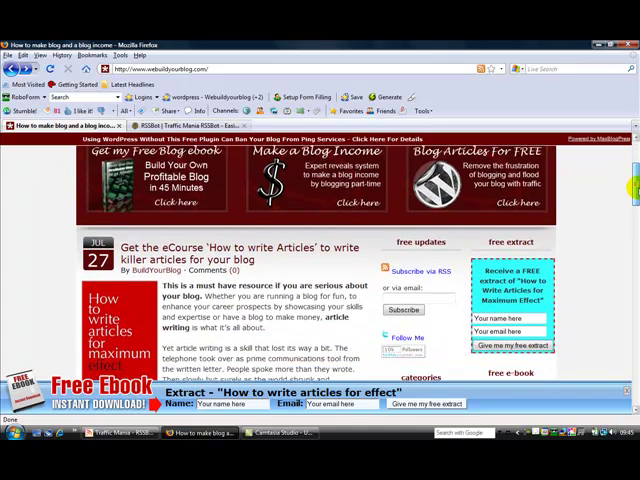
pyautogui.scroll(-3)
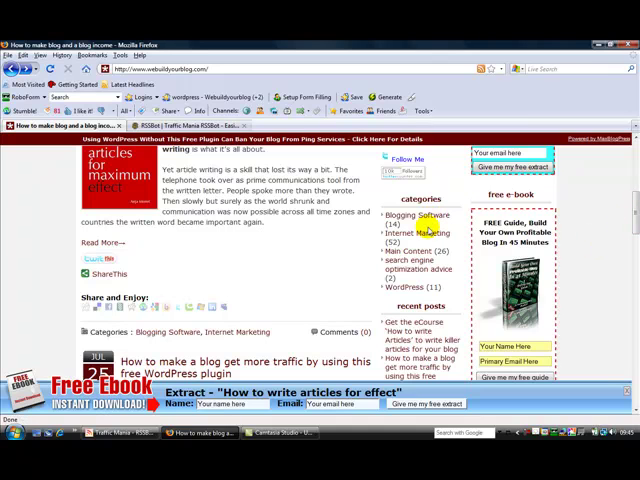
pyautogui.moveTo(410, 262)
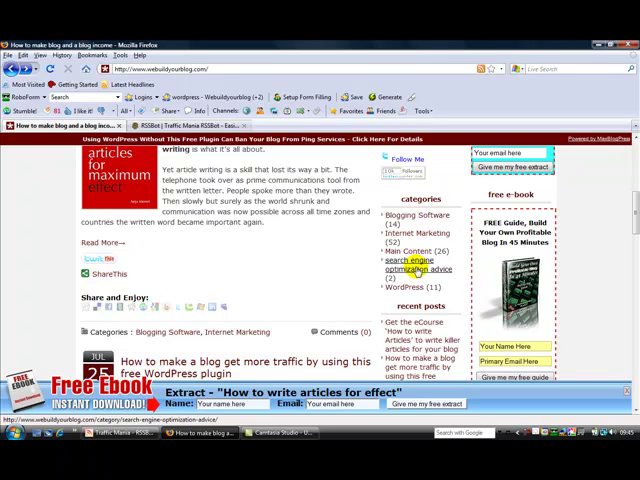
pyautogui.click(415, 268)
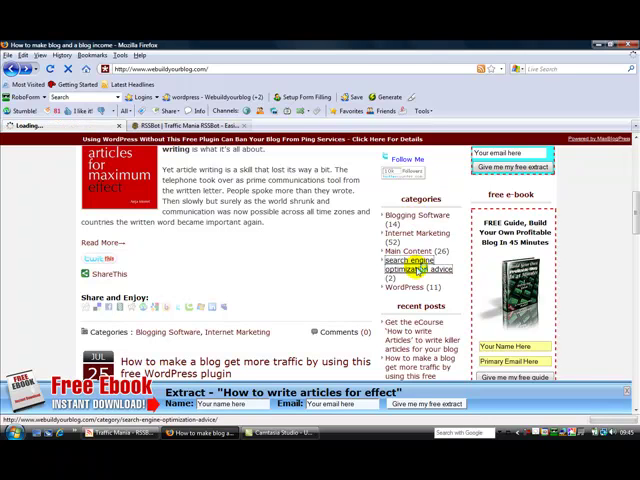
pyautogui.click(415, 263)
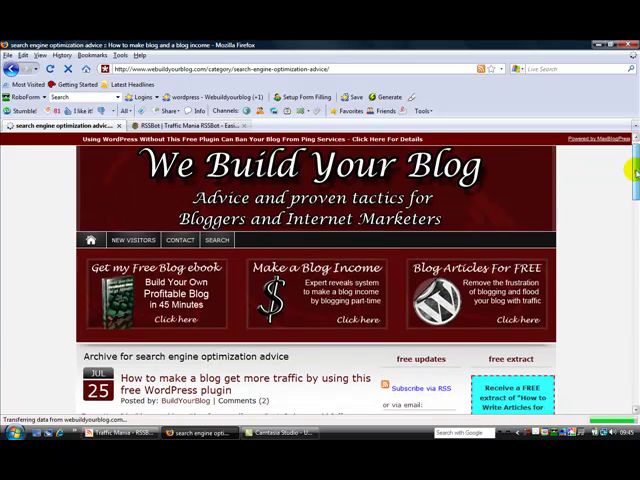
# - Review the category's RSS feed listing two posts, then return to the archive
pyautogui.scroll(-3)
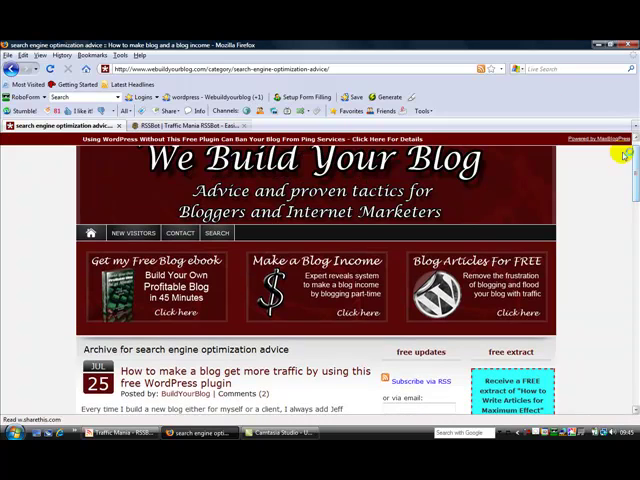
pyautogui.click(480, 69)
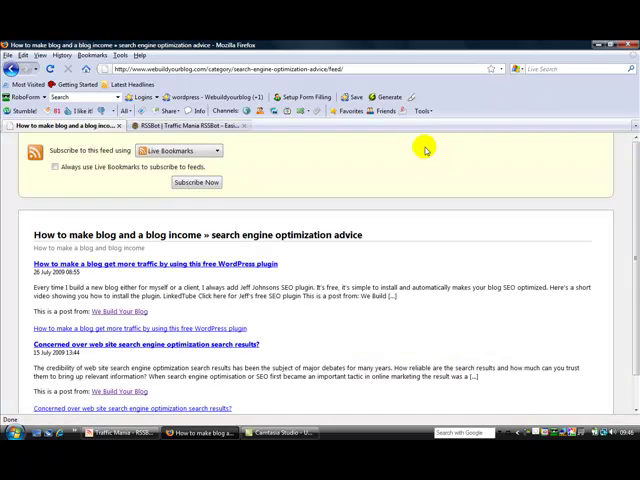
pyautogui.scroll(-3)
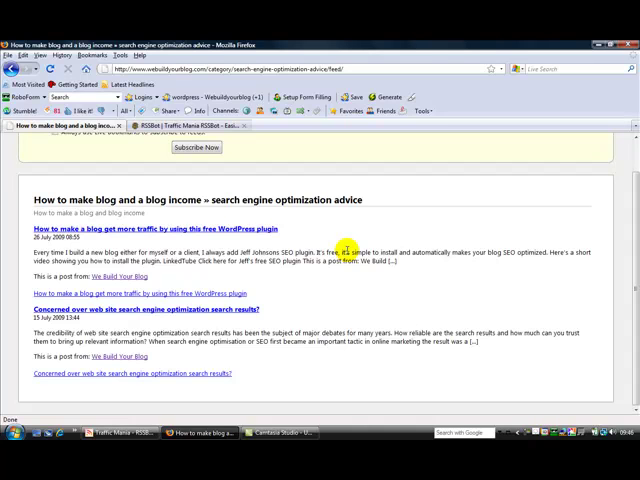
pyautogui.click(18, 71)
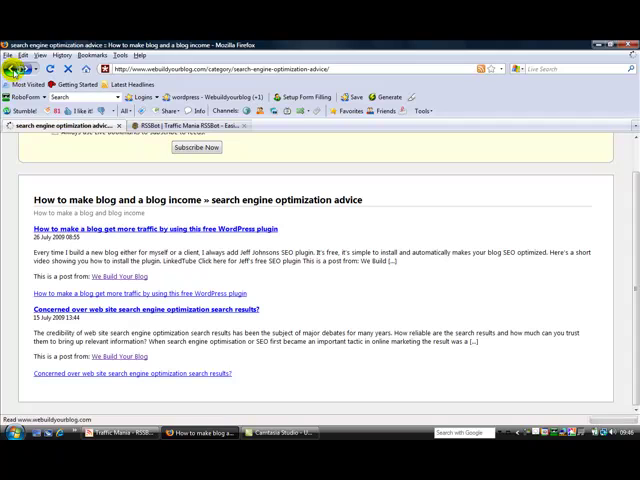
# - Switch to RSSBot and view the Default profile's 30 directory service accounts
pyautogui.click(118, 433)
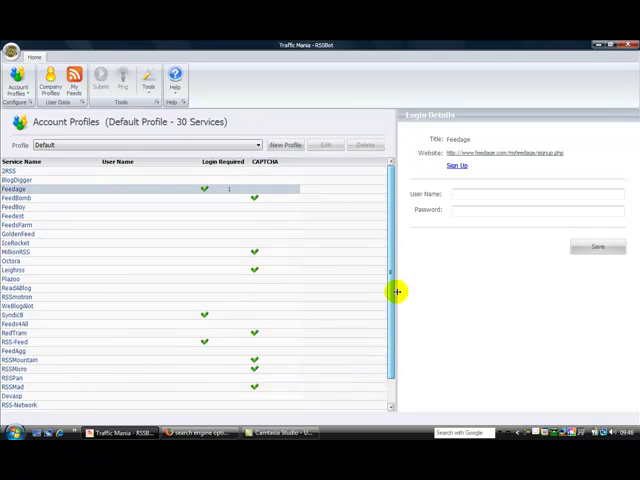
pyautogui.scroll(-3)
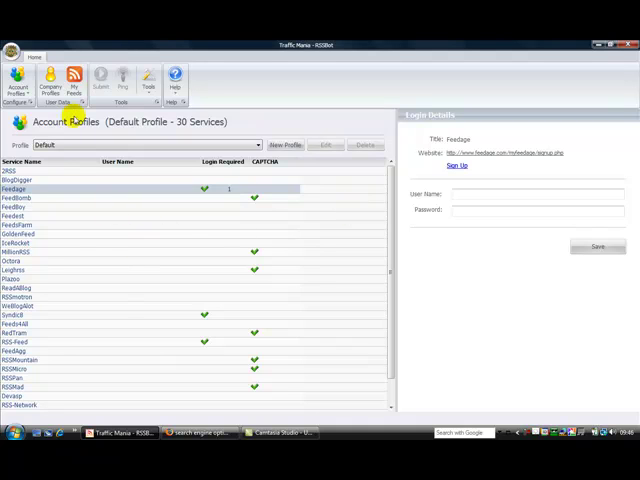
# - Enter company name 'we build your blog' and a user name in Company Profiles
pyautogui.click(52, 76)
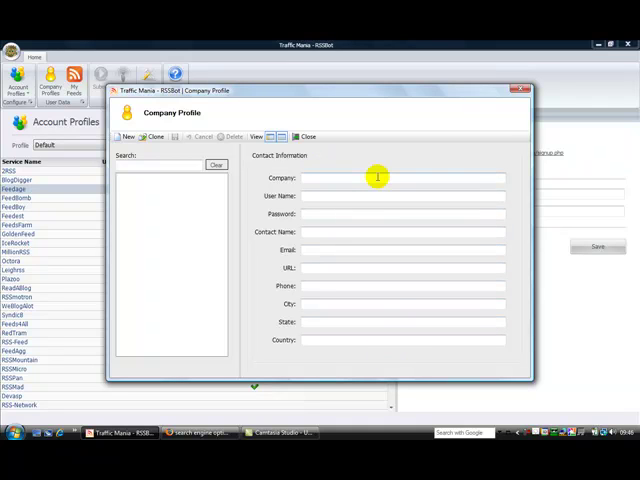
pyautogui.write('we b')
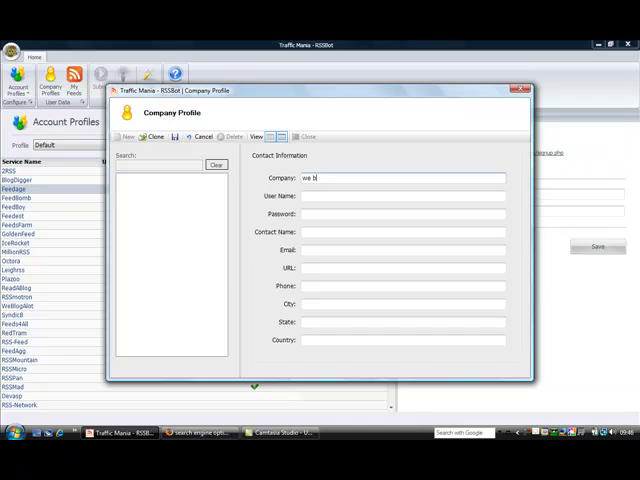
pyautogui.write('uild your blog')
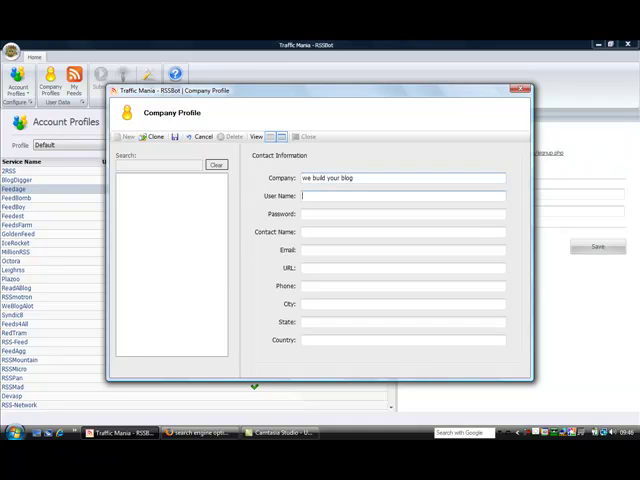
pyautogui.write('buildblogboy55')
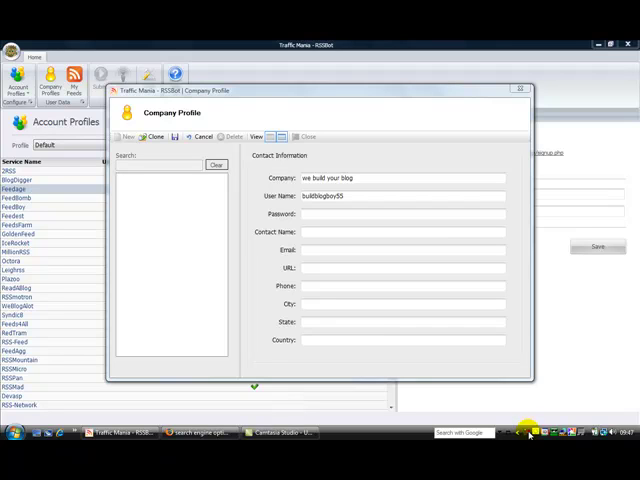
# - Pause the recording from Camtasia Recorder's tray controls
pyautogui.click(526, 432)
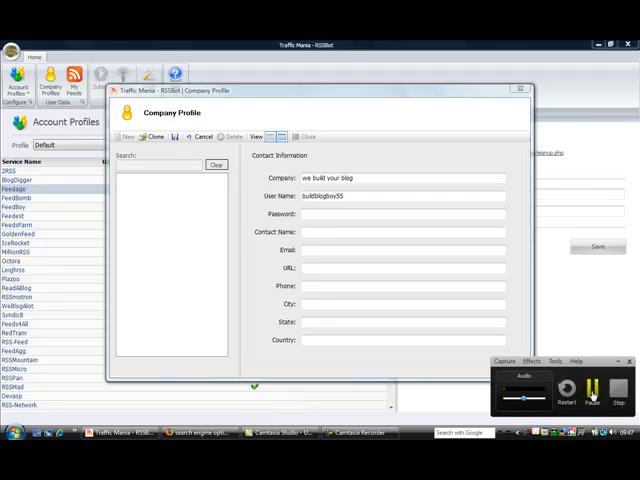
pyautogui.click(306, 136)
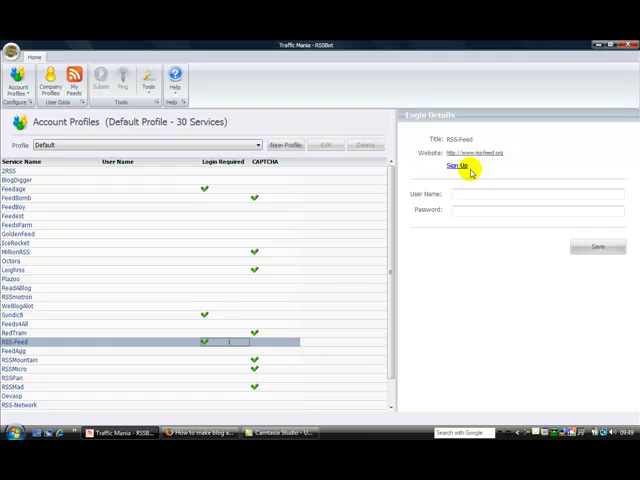
pyautogui.moveTo(218, 190)
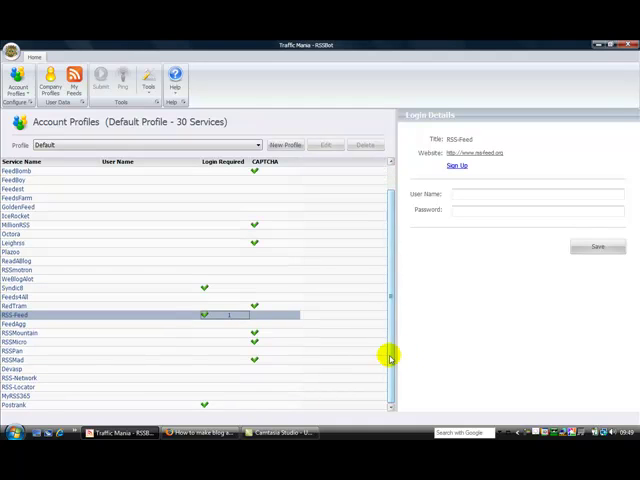
pyautogui.click(260, 198)
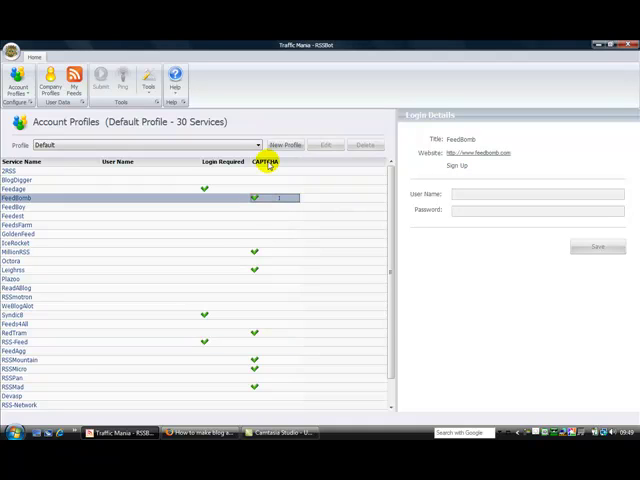
pyautogui.moveTo(262, 232)
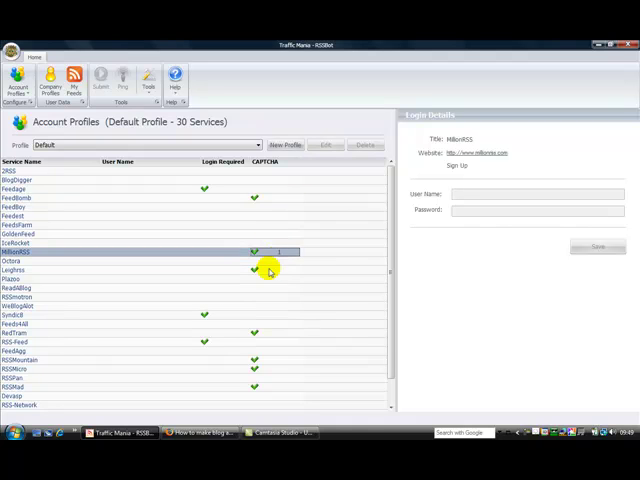
pyautogui.click(15, 269)
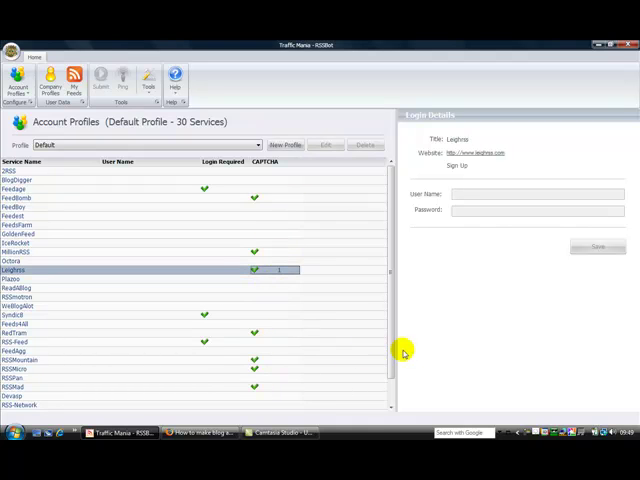
pyautogui.scroll(-3)
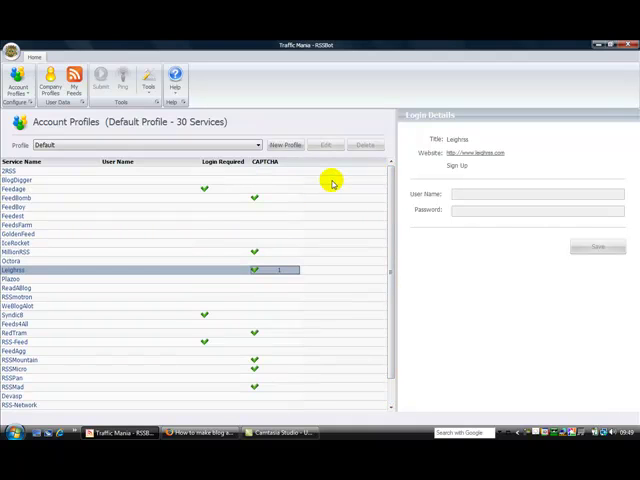
pyautogui.moveTo(298, 195)
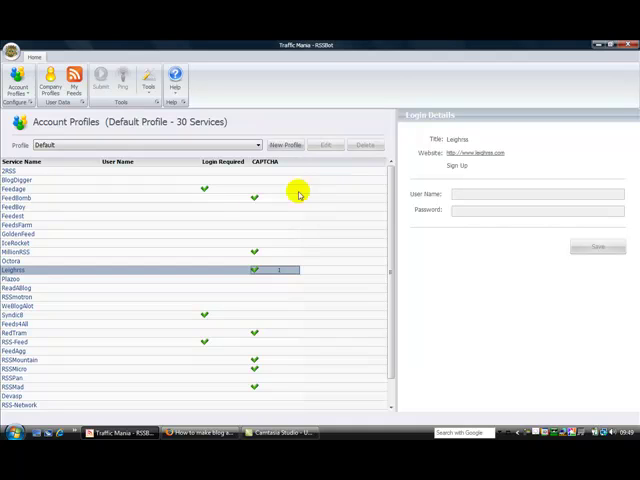
pyautogui.moveTo(163, 191)
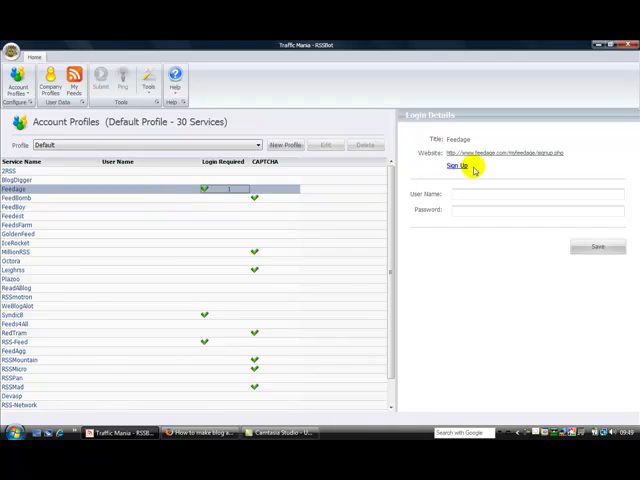
pyautogui.moveTo(468, 177)
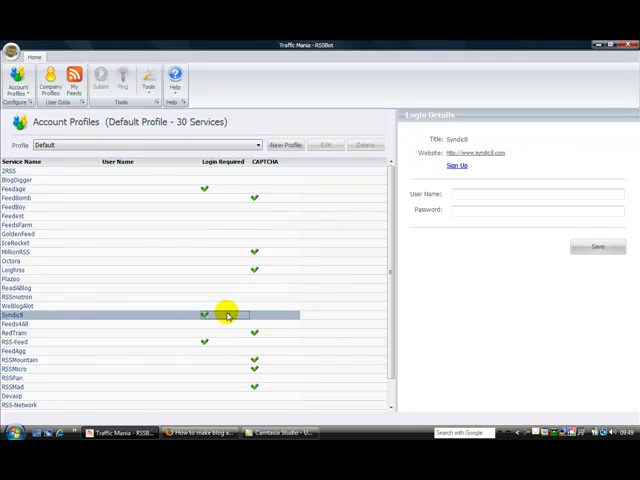
pyautogui.scroll(-3)
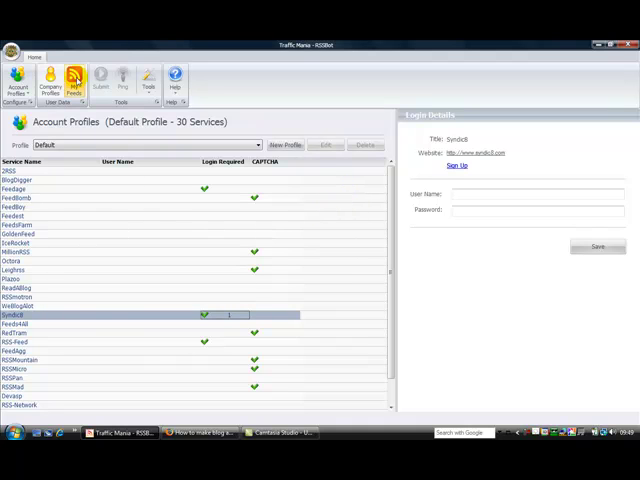
# - Add a new feed from the category URL, named for We Build Your Blog SEO optimization advice
pyautogui.click(74, 81)
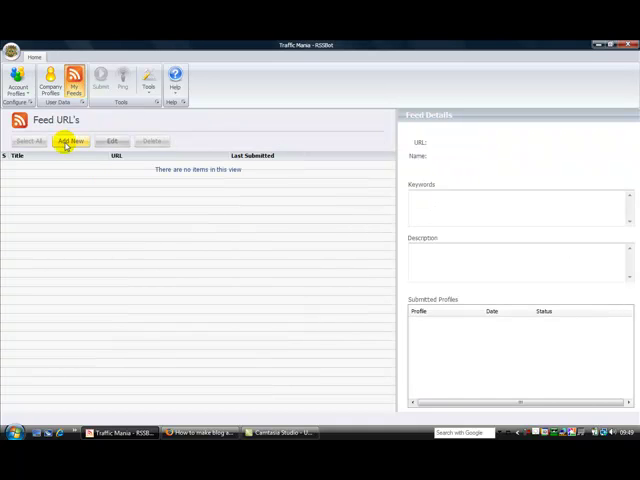
pyautogui.click(70, 141)
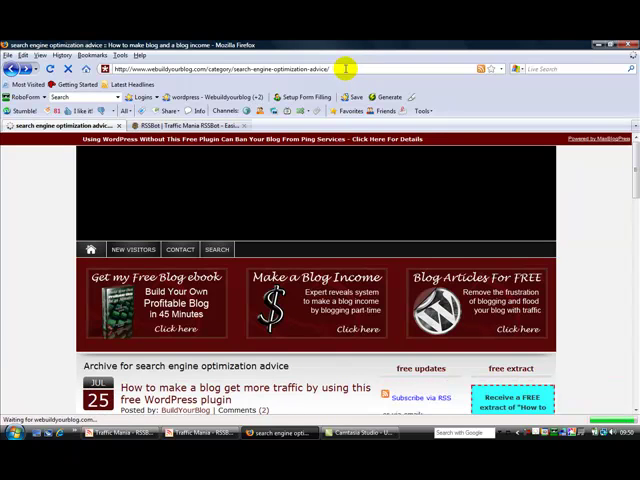
pyautogui.click(478, 68)
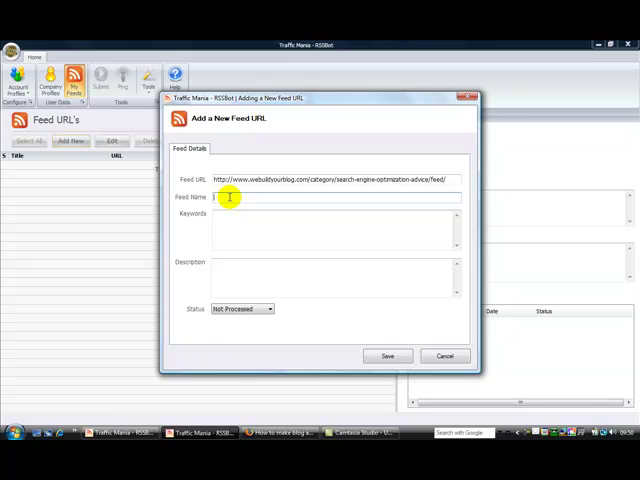
pyautogui.write('we build your')
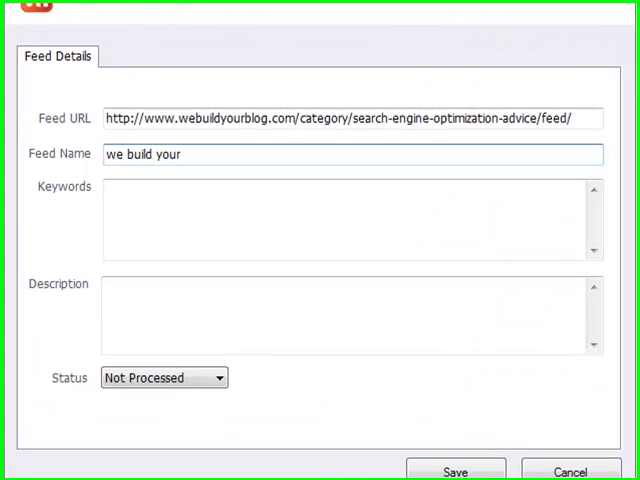
pyautogui.write('blog')
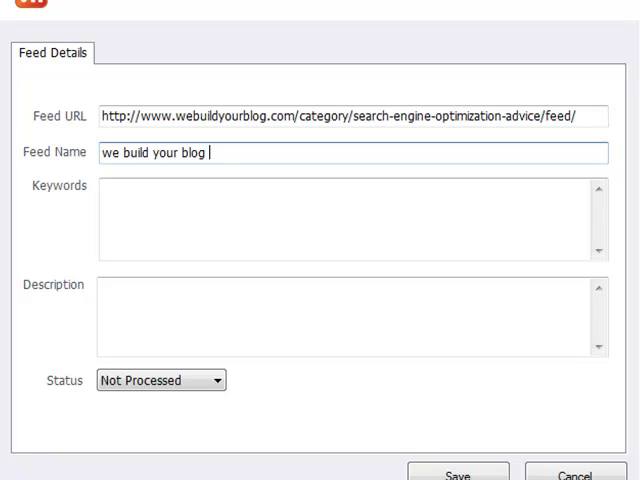
pyautogui.write('seo')
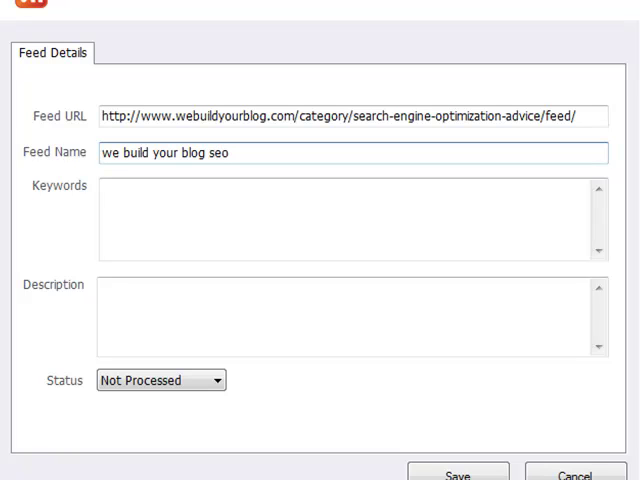
pyautogui.write('optimi')
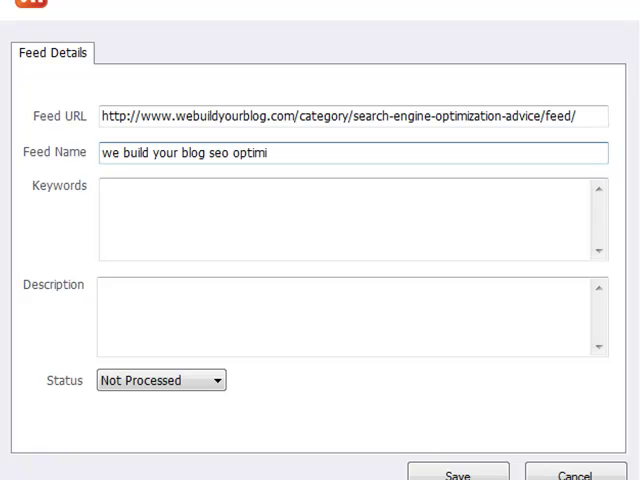
pyautogui.write('zar')
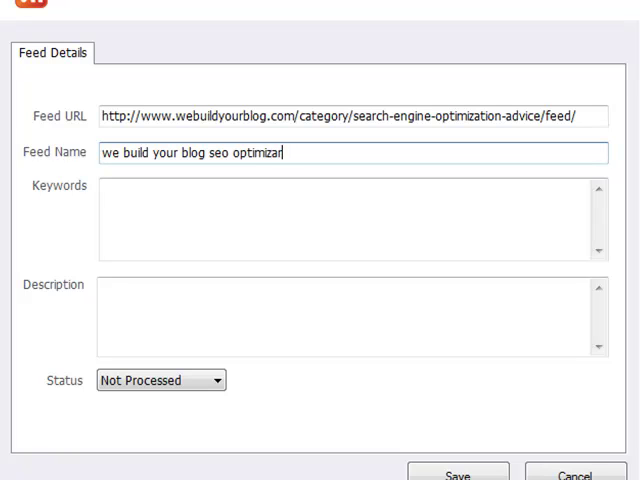
pyautogui.write('tion advice fe')
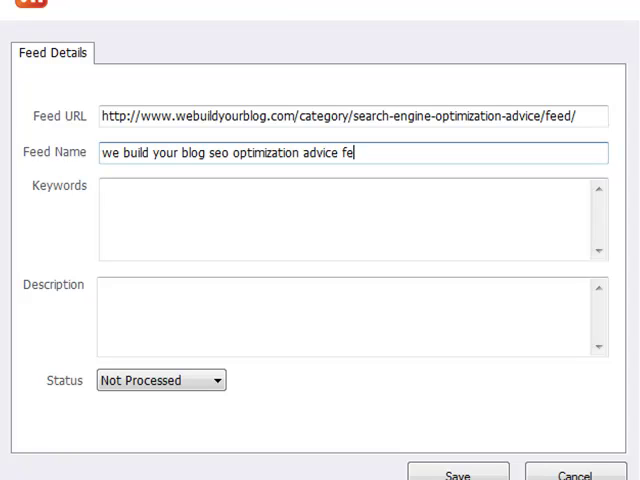
# - Enter 'search engine optimization advice' keywords and a free-advice-for-bloggers description, then save
pyautogui.click(172, 190)
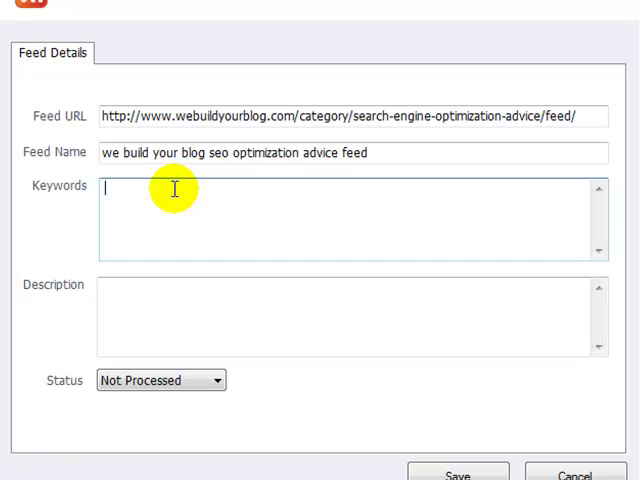
pyautogui.write('search en')
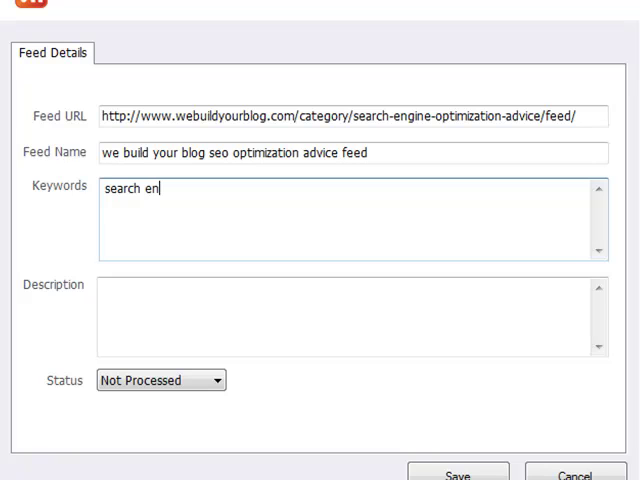
pyautogui.write('gine op')
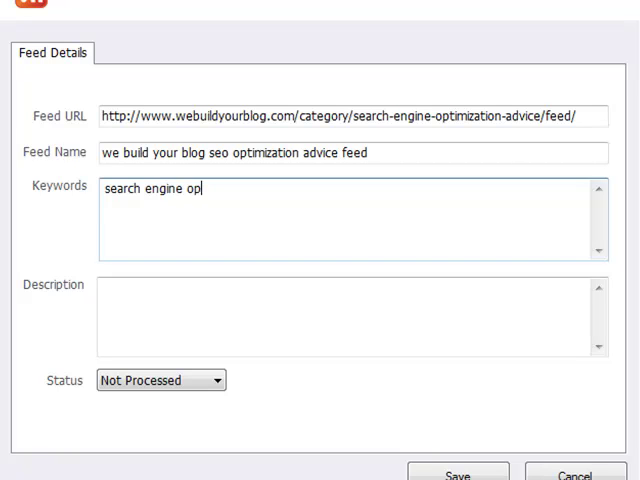
pyautogui.write('timization')
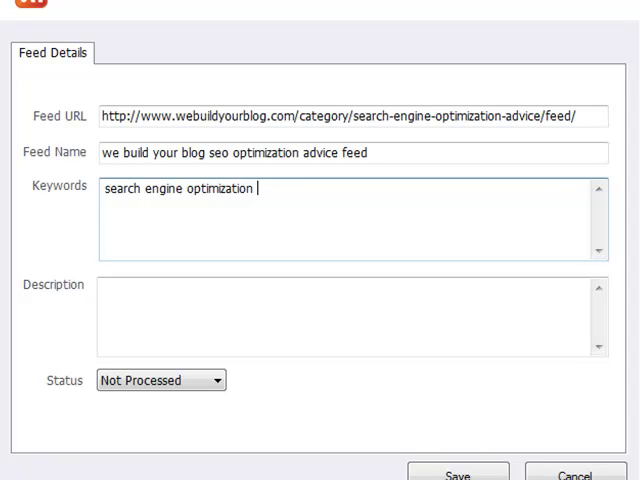
pyautogui.write('advice')
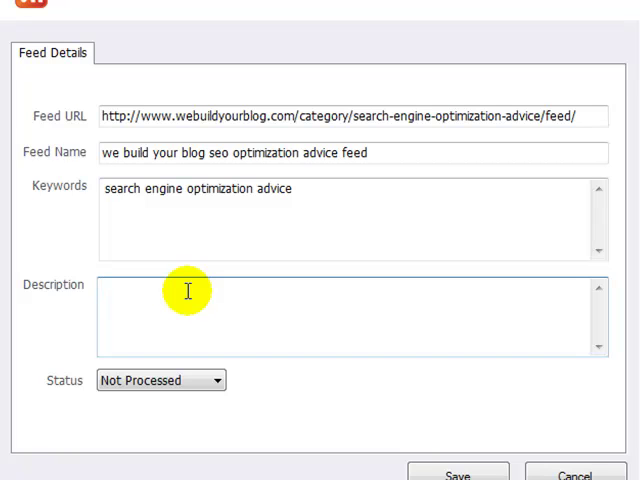
pyautogui.write('f')
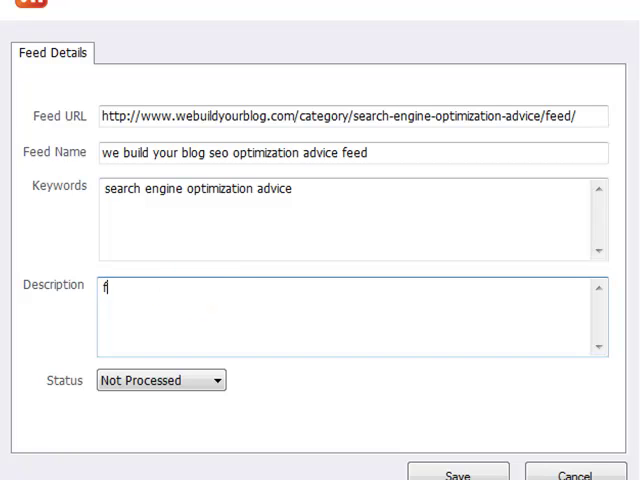
pyautogui.write('ree advice on')
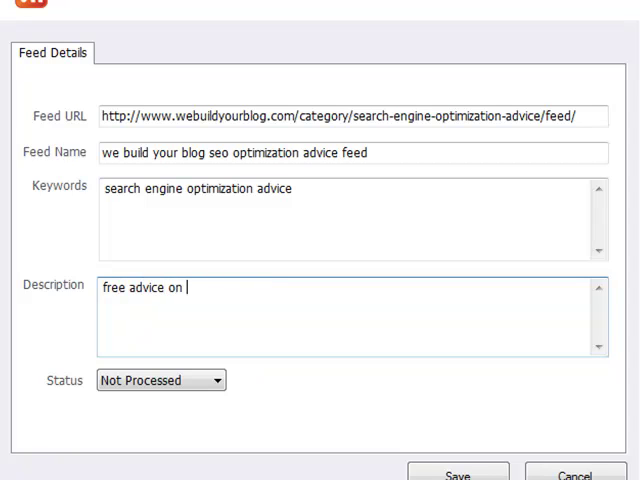
pyautogui.write('search eng')
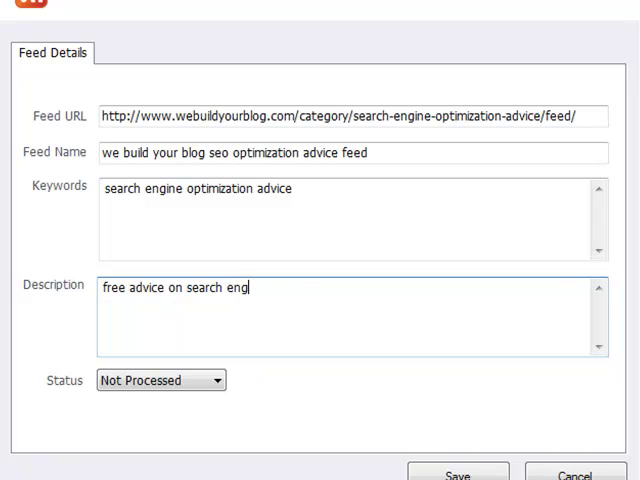
pyautogui.write('ine optimi')
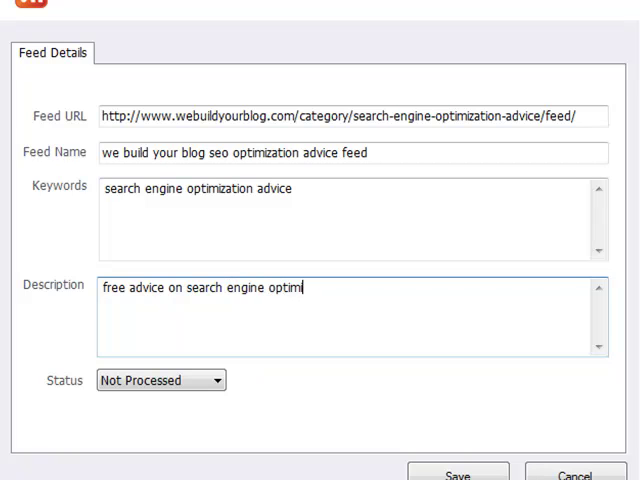
pyautogui.write('zation')
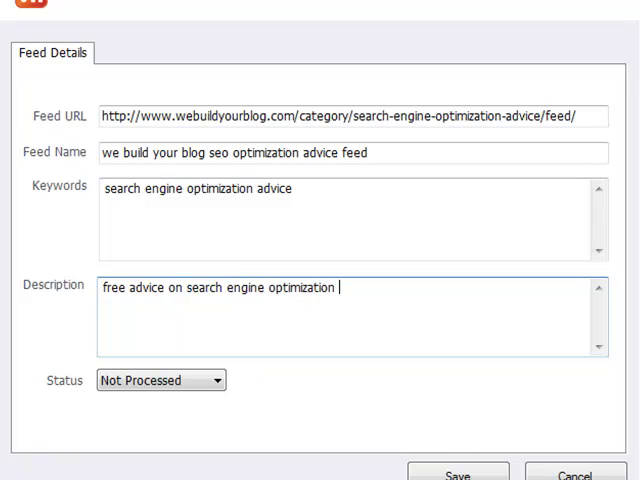
pyautogui.write('for bloggers')
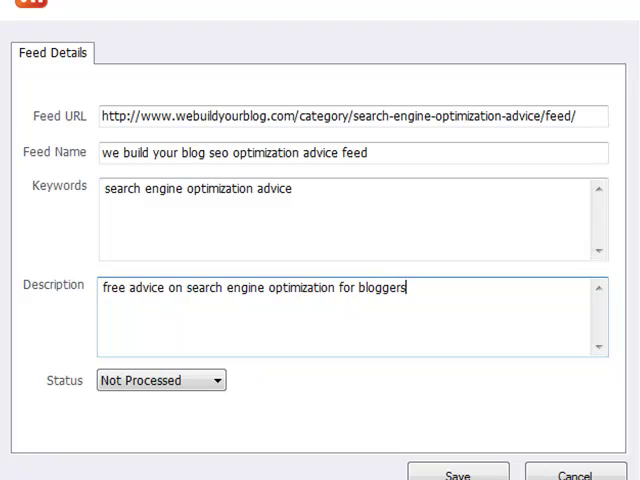
pyautogui.click(410, 401)
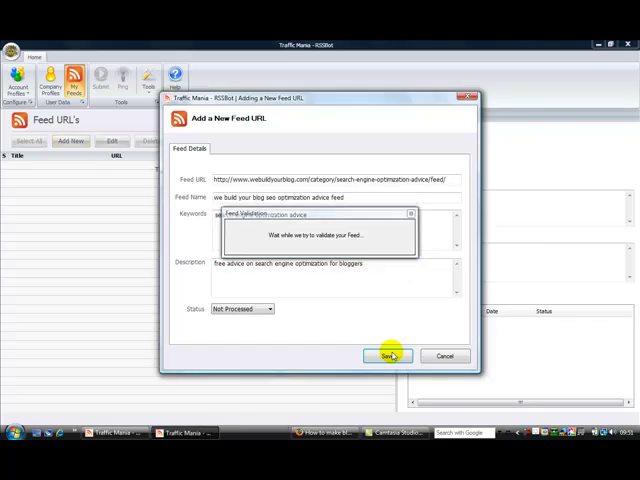
# - Finish validation and select the new SEO advice feed in the feed list
pyautogui.click(387, 356)
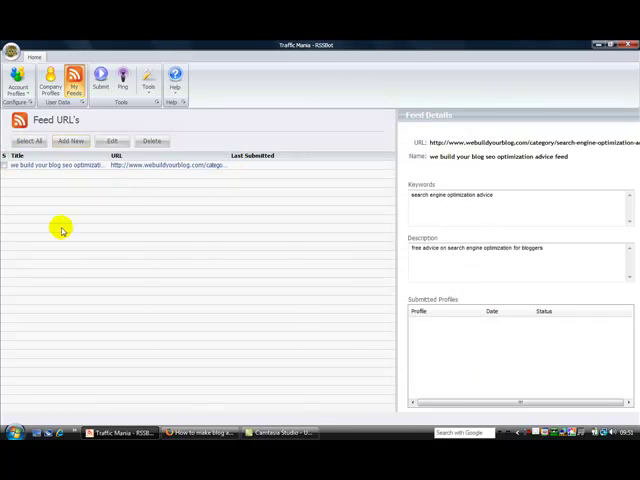
pyautogui.click(7, 165)
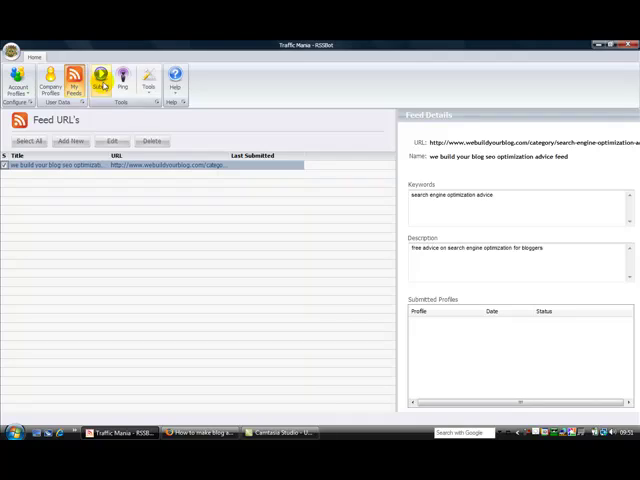
# - Begin submitting the SEO advice feed to every checked directory service
pyautogui.click(100, 79)
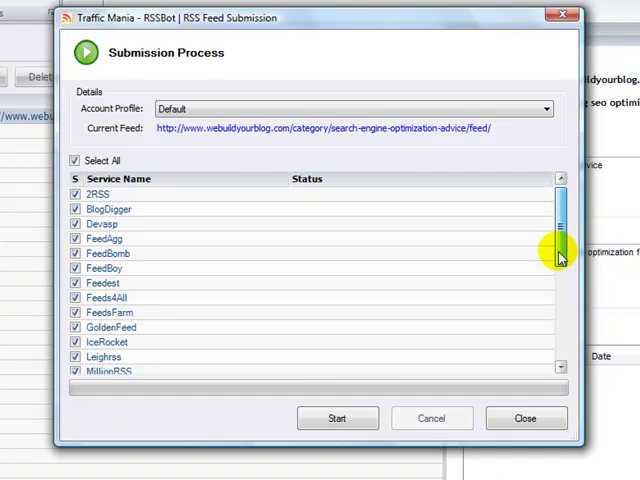
pyautogui.moveTo(235, 226)
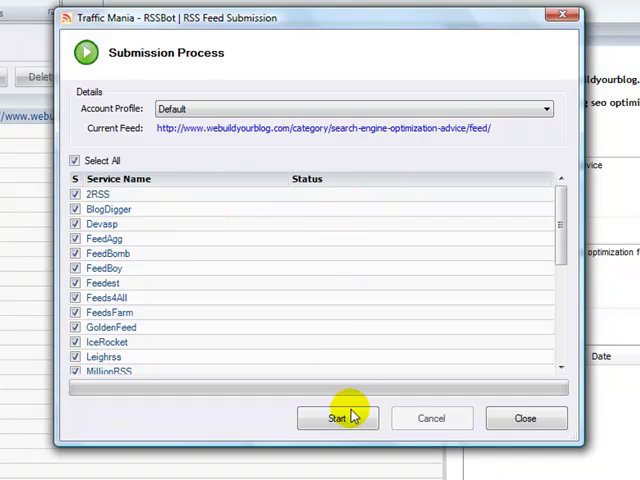
pyautogui.click(336, 418)
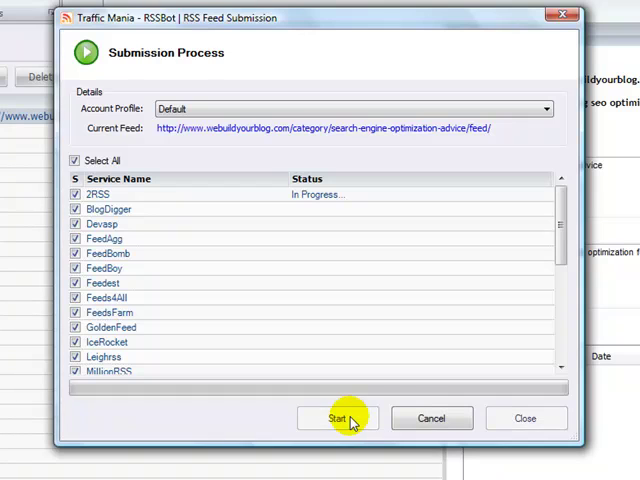
pyautogui.moveTo(300, 362)
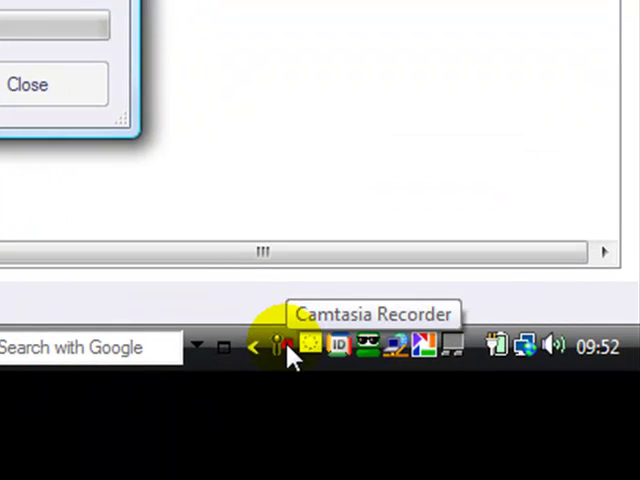
pyautogui.moveTo(598, 347)
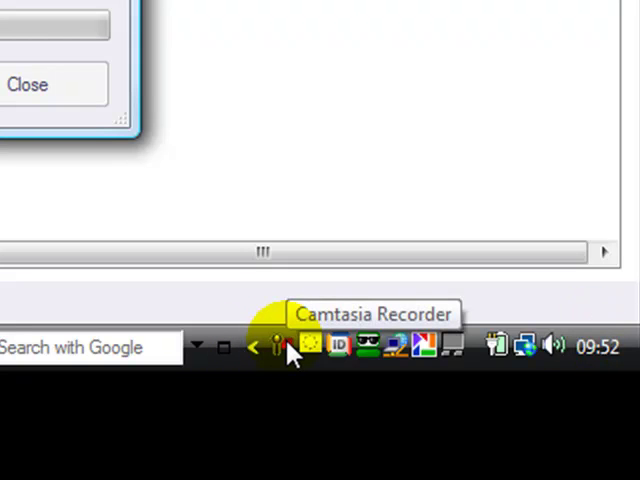
# - Let submission finish; check the Status column shows Completed, except RSSMicro Error
pyautogui.click(278, 346)
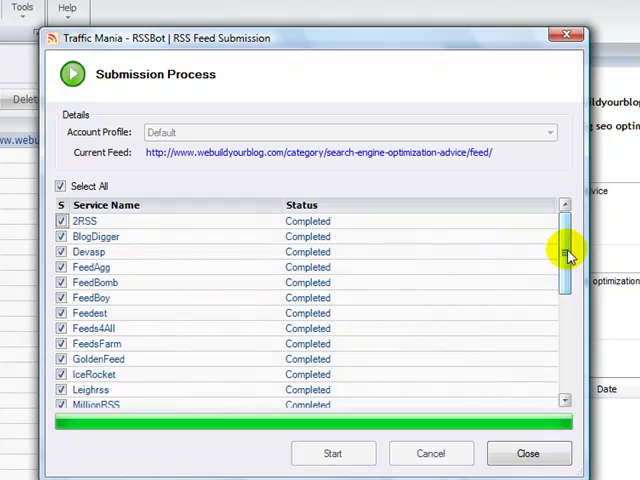
pyautogui.scroll(-3)
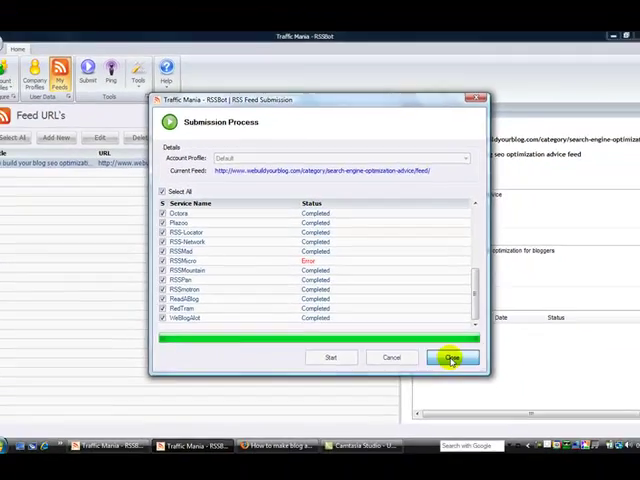
# - Close the submission window, browse the SEO advice archive, then return to RSSBot
pyautogui.click(452, 357)
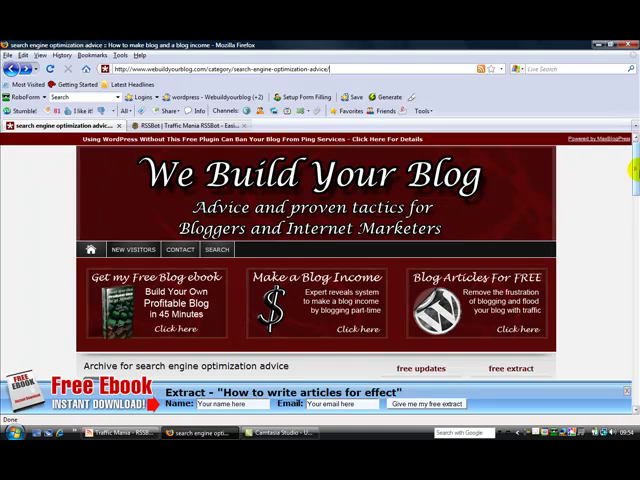
pyautogui.scroll(-3)
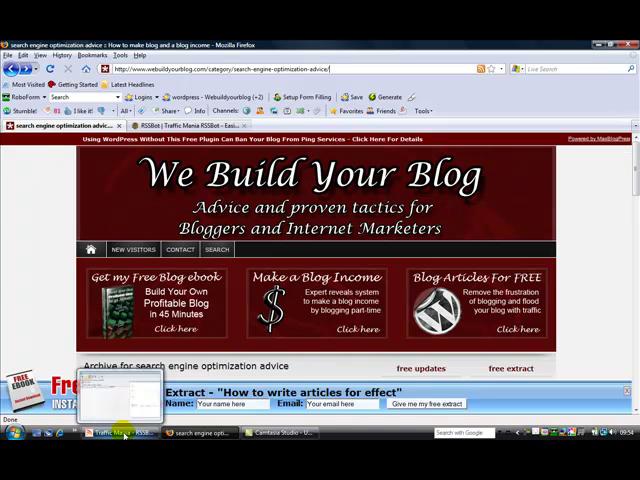
pyautogui.click(117, 431)
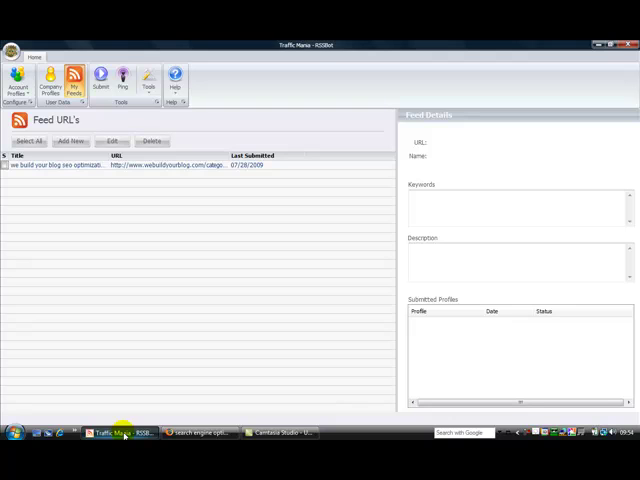
pyautogui.moveTo(118, 458)
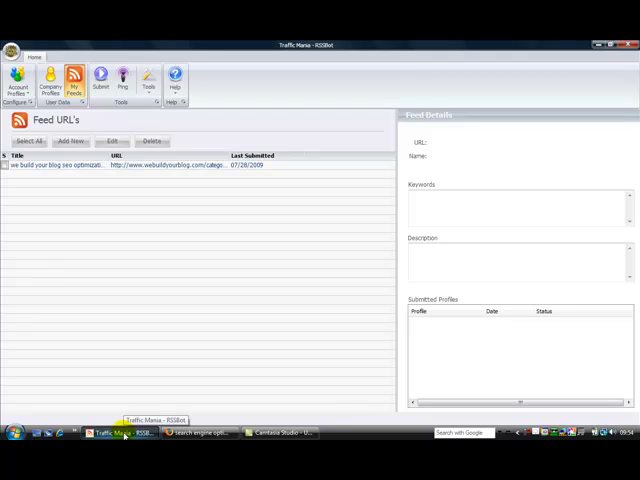